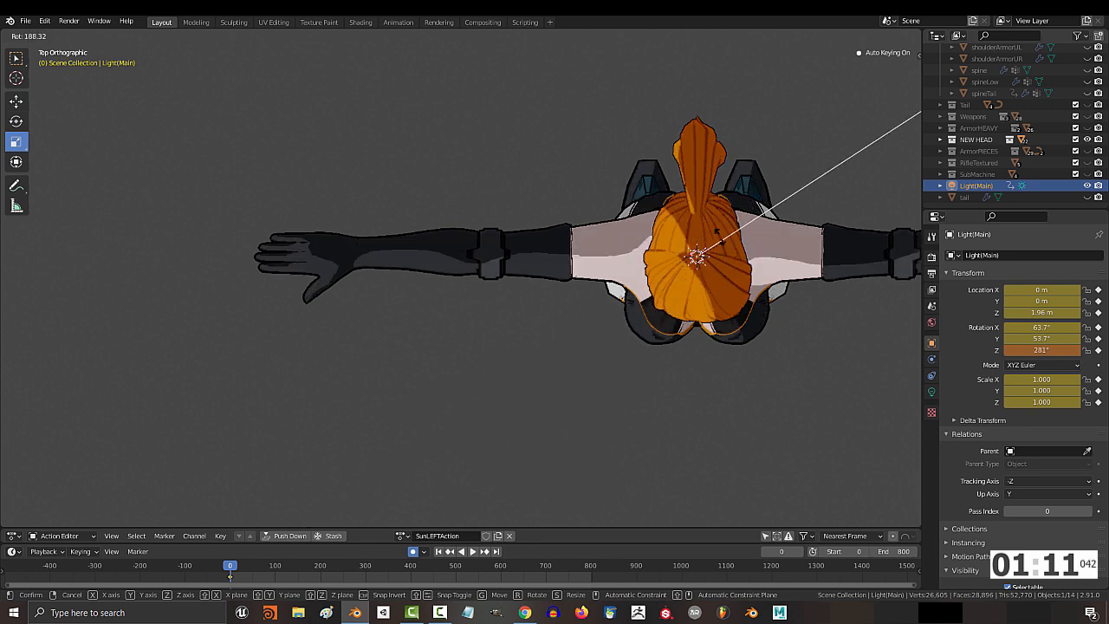
{"action": "mouse_move", "coordinate": [598, 396]}
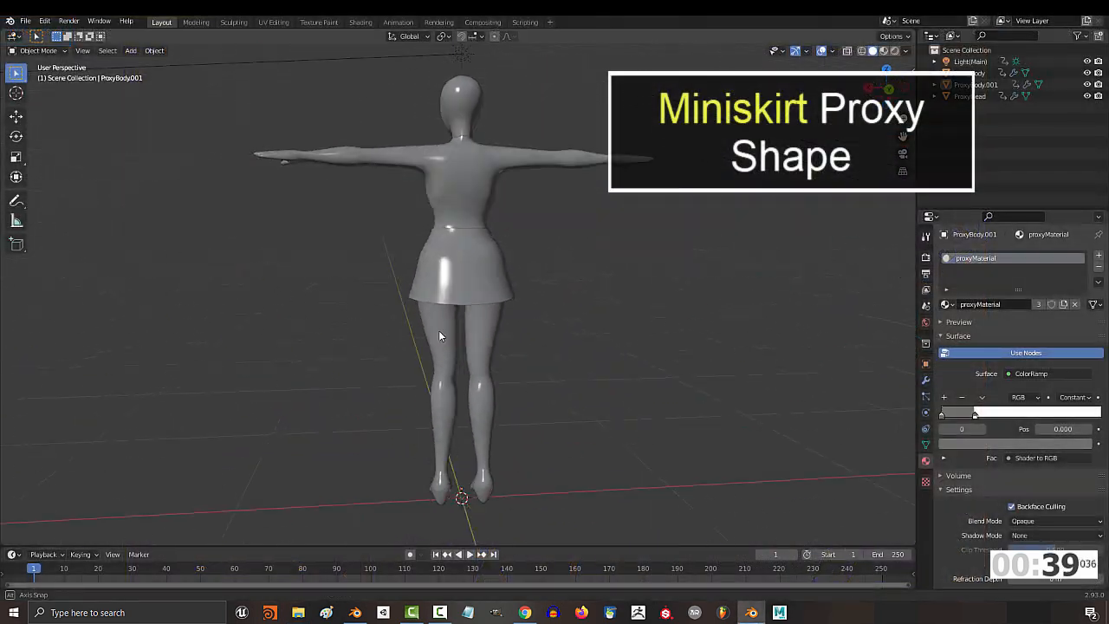
{"action": "key", "text": "Tab"}
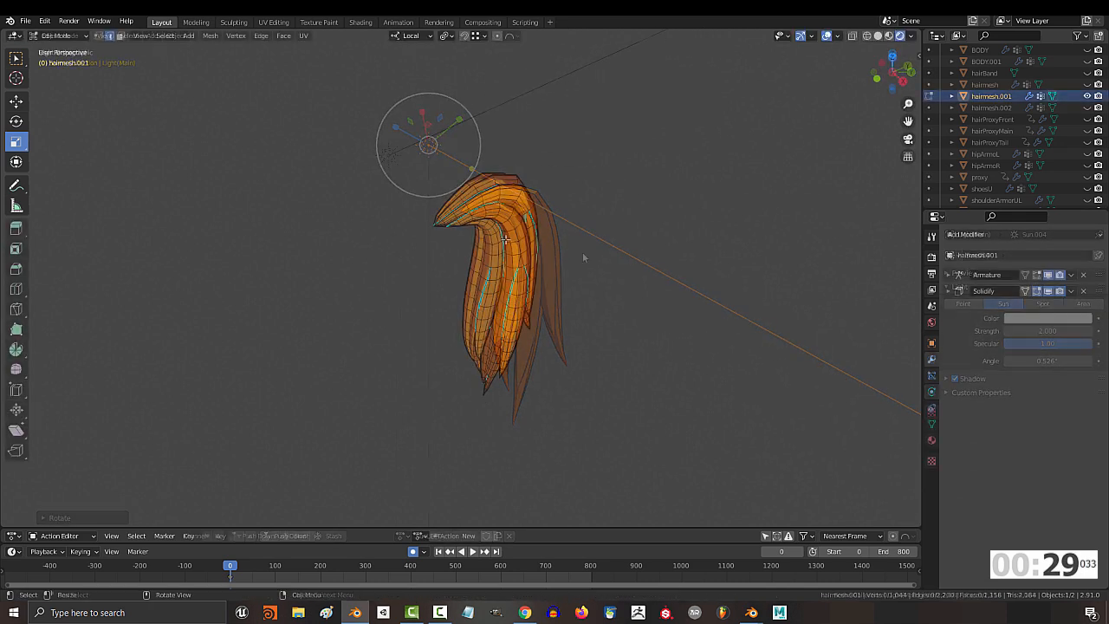
Return to Object Mode and delete the DataTransfer modifier from hairmesh.001.
{"action": "left_click", "coordinate": [211, 36]}
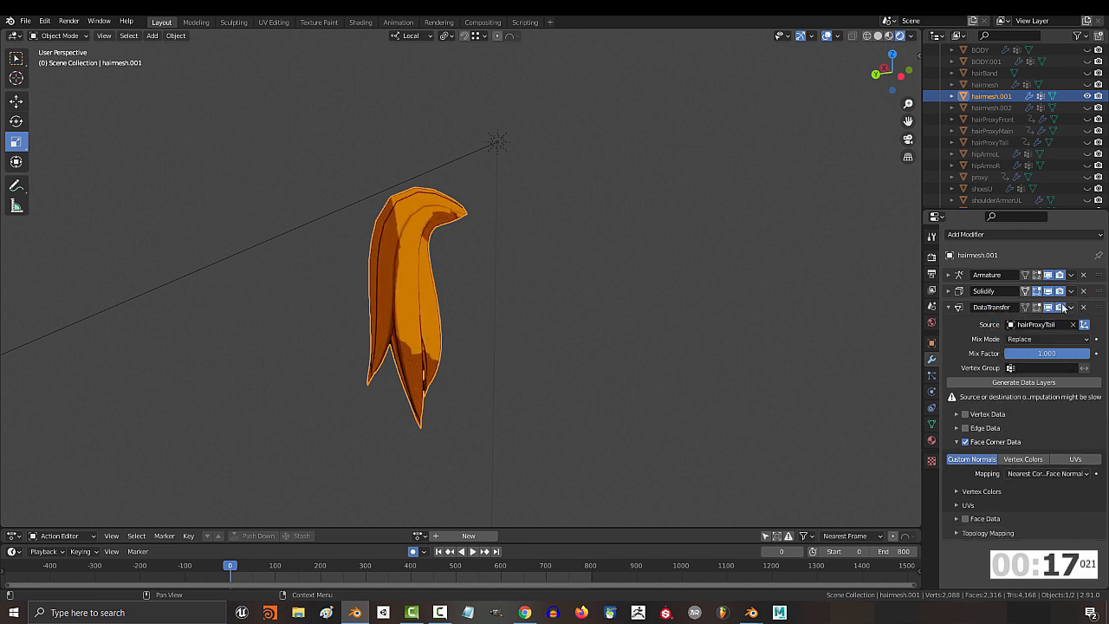
{"action": "left_click", "coordinate": [1082, 306]}
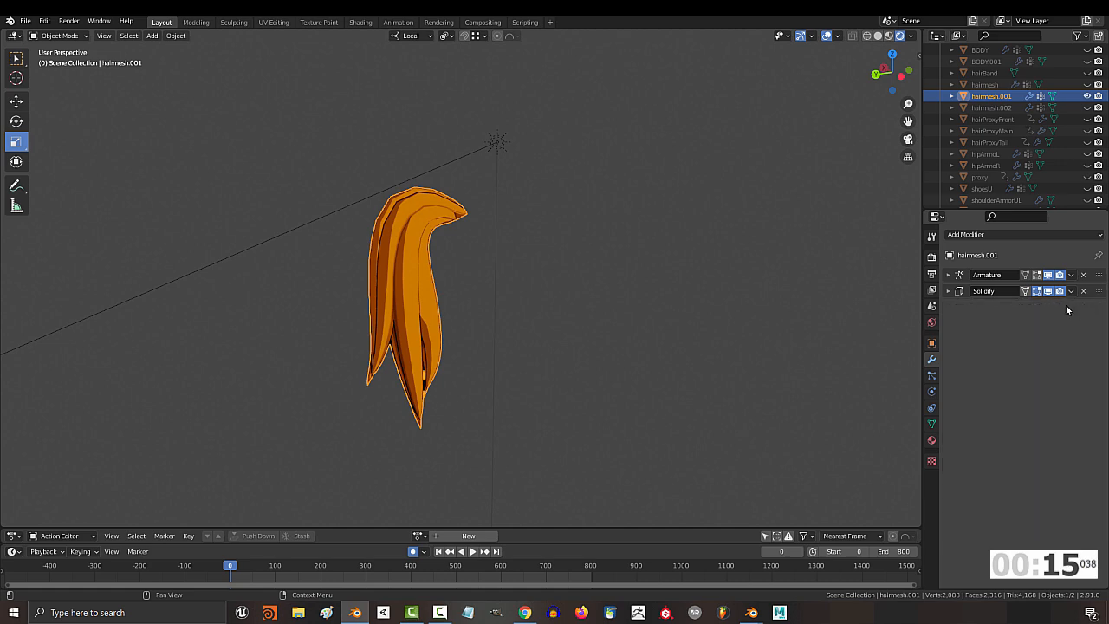
Apply Mesh > Normals > Smooth Vectors to the fully selected ponytail mesh.
{"action": "left_click", "coordinate": [211, 36]}
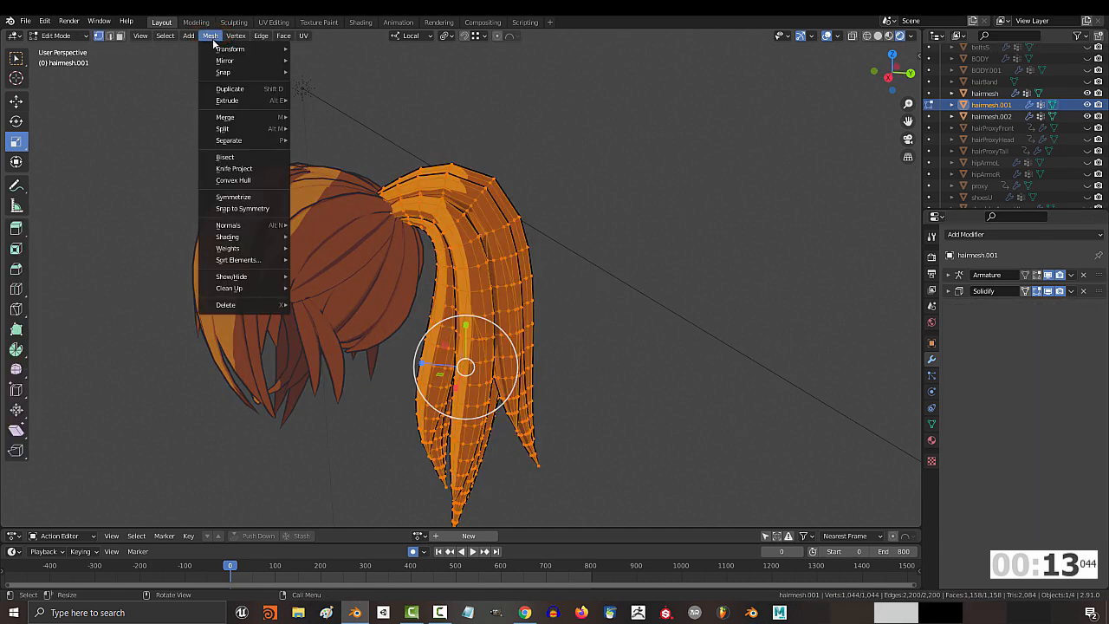
{"action": "mouse_move", "coordinate": [228, 226]}
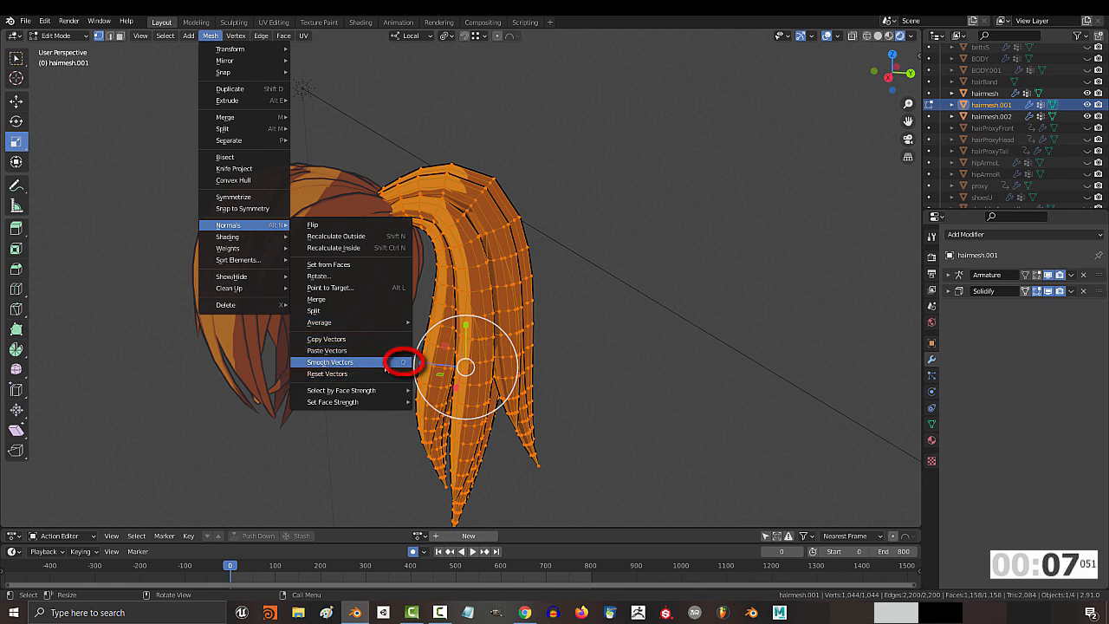
{"action": "left_click", "coordinate": [329, 361]}
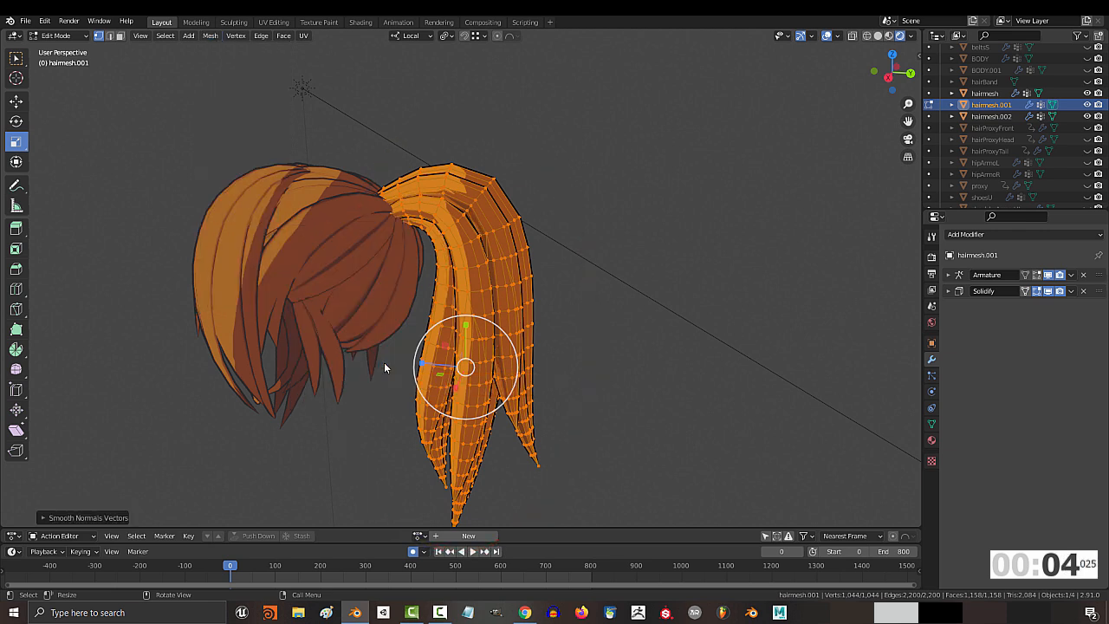
{"action": "mouse_move", "coordinate": [674, 403]}
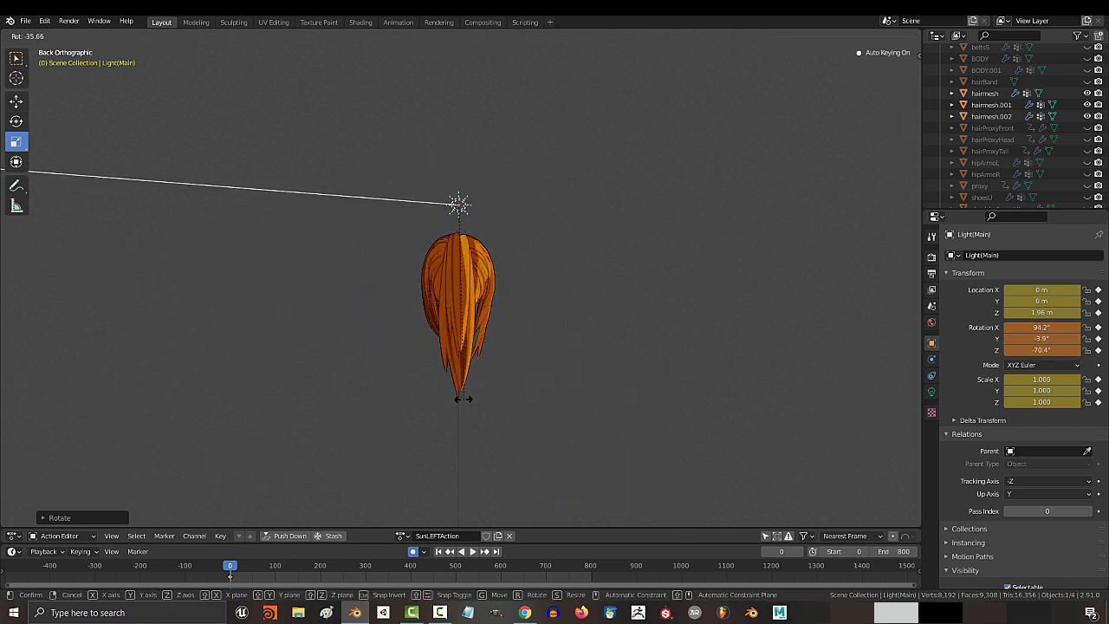
{"action": "mouse_move", "coordinate": [502, 455]}
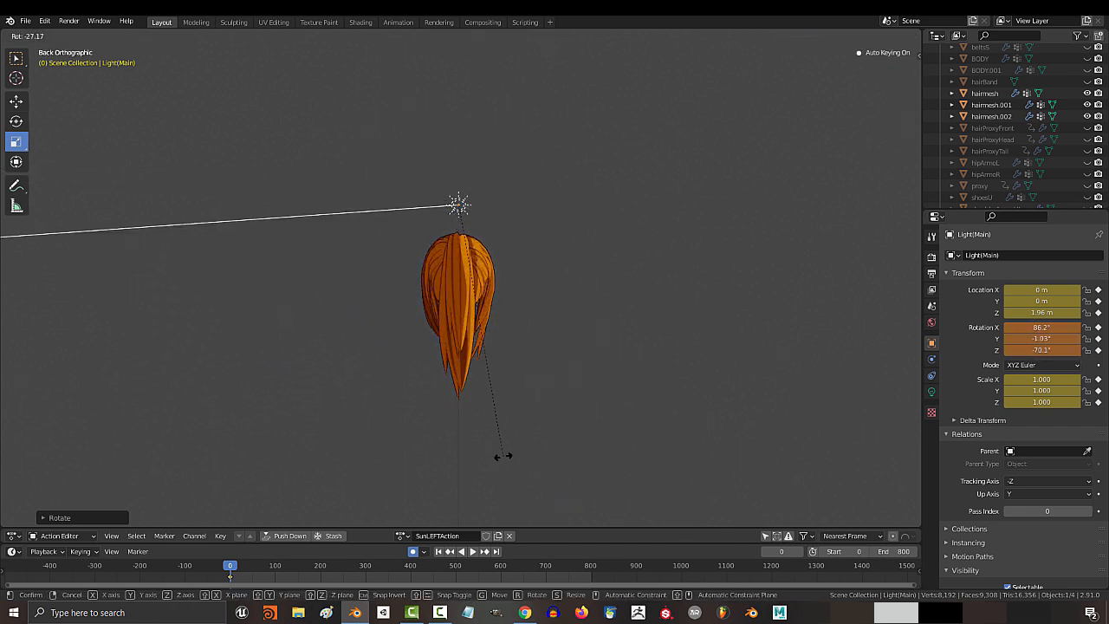